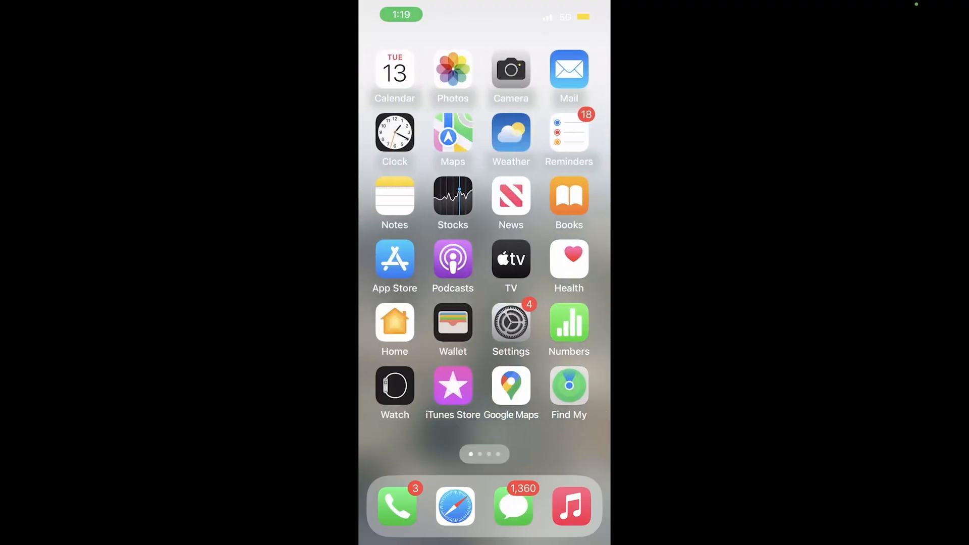
Step: Launch Settings from the home screen and reach the Battery page with Low Power Mode on
left_click(511, 322)
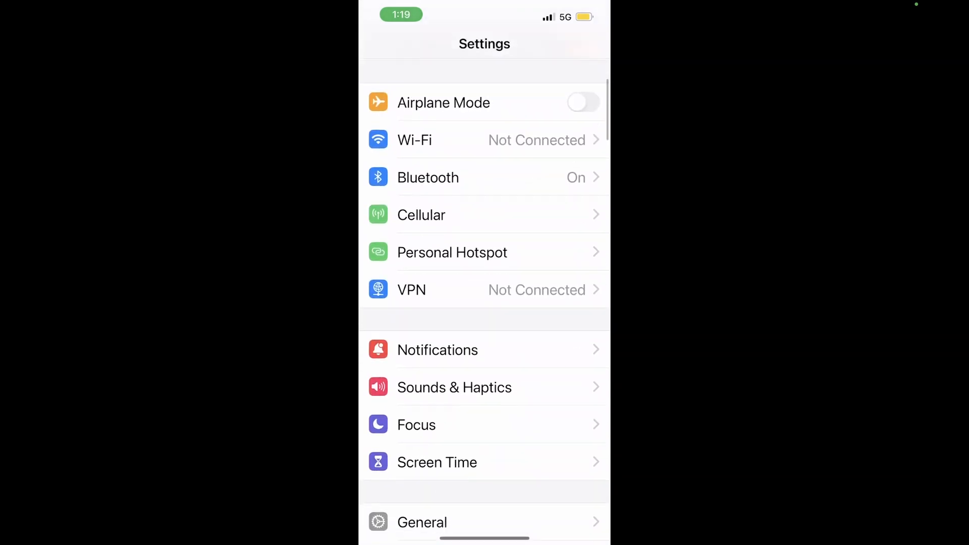
scroll("down", 3)
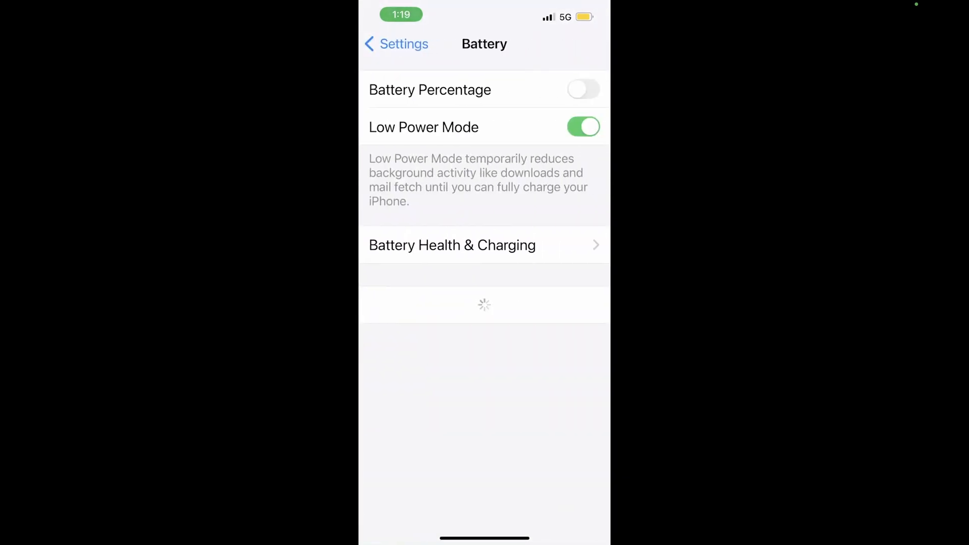
Step: Leave Low Power Mode switched off and go back to the main settings list
left_click(583, 127)
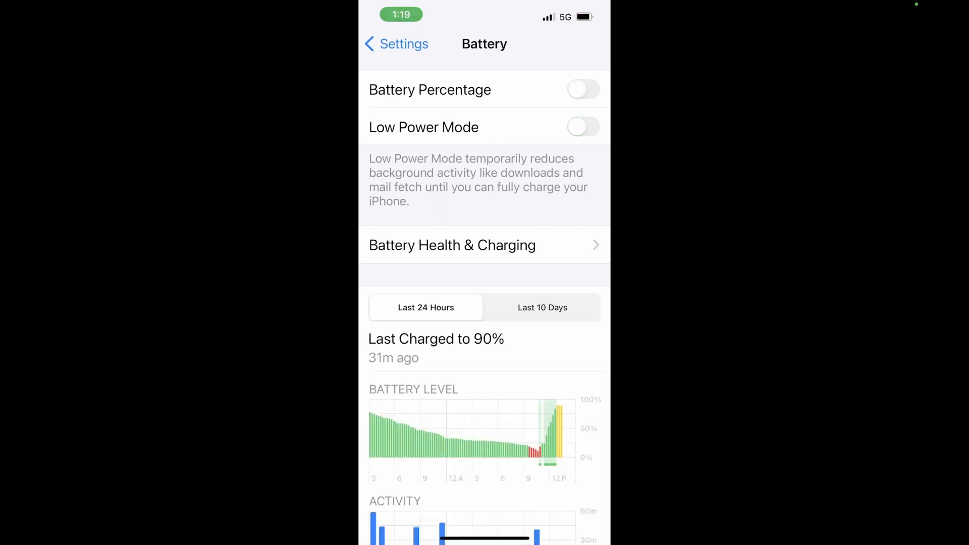
left_click(583, 127)
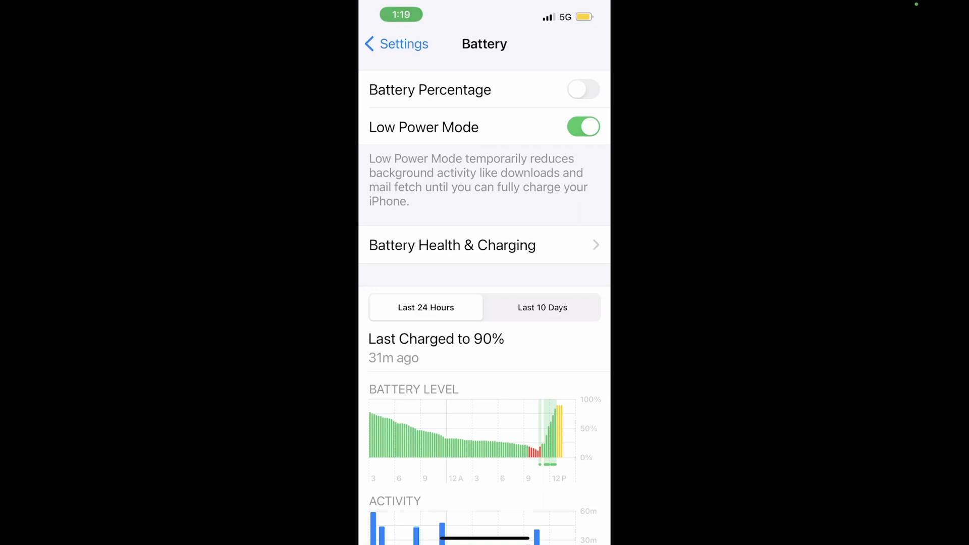
left_click(582, 128)
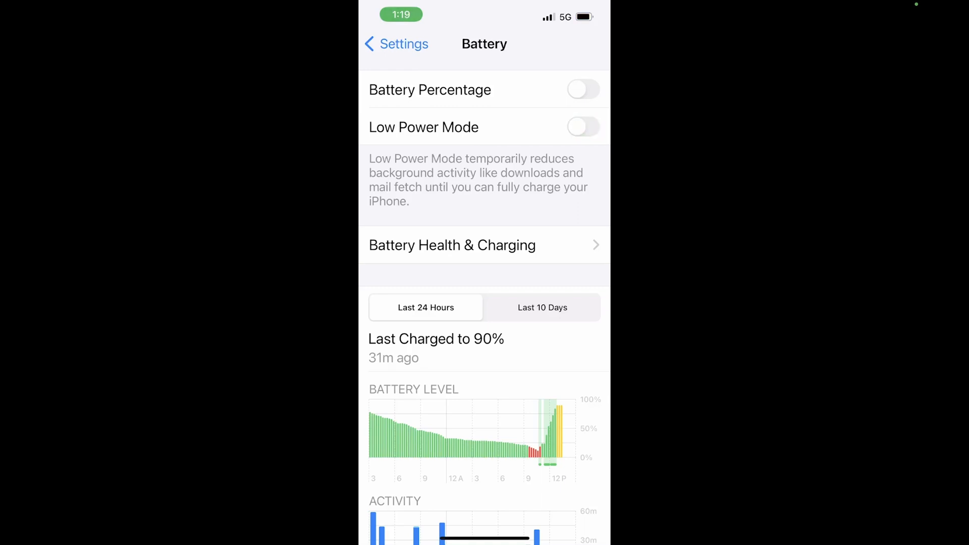
left_click(395, 44)
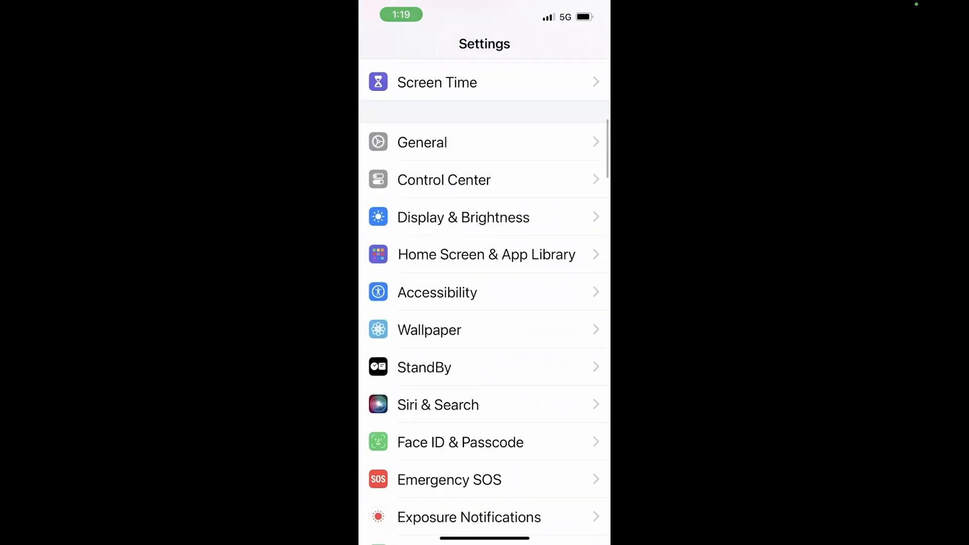
Step: Enter Display & Brightness and scroll to the Auto-Lock row, currently 2 minutes
left_click(463, 217)
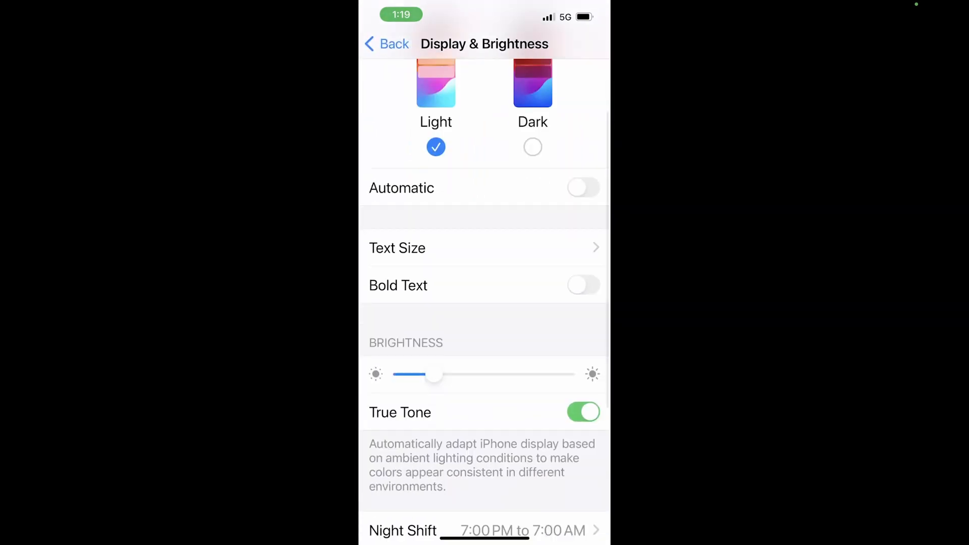
scroll("down", 3)
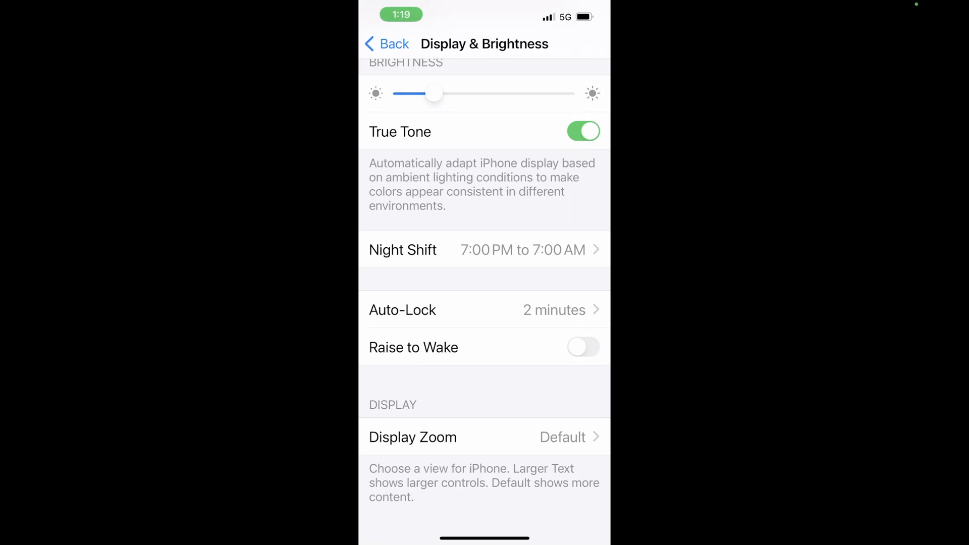